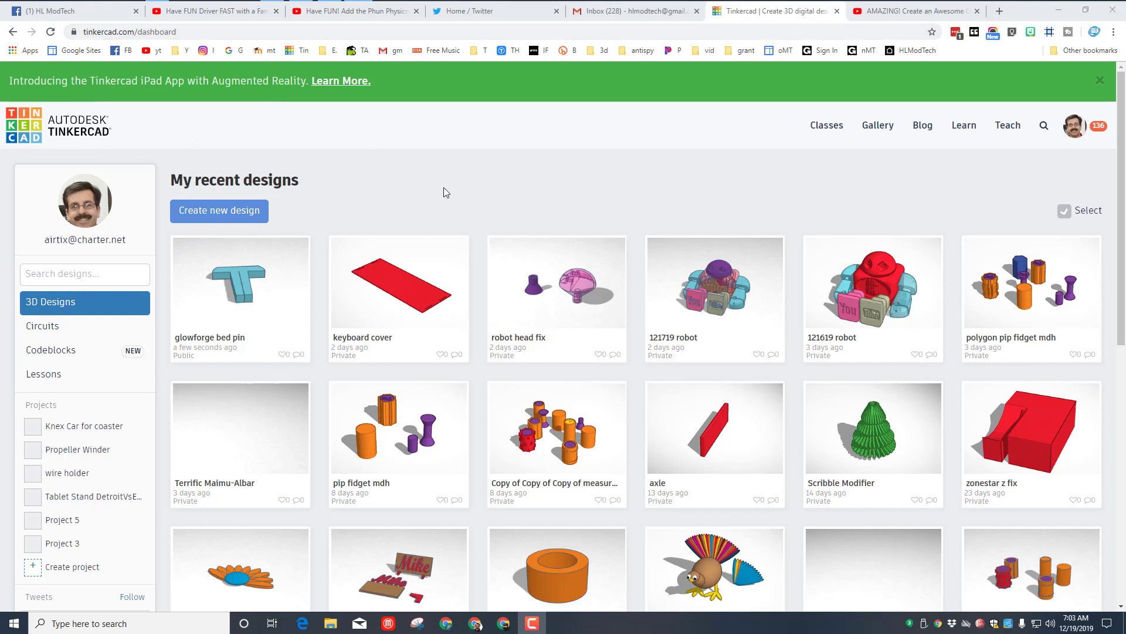
pyautogui.moveTo(904, 182)
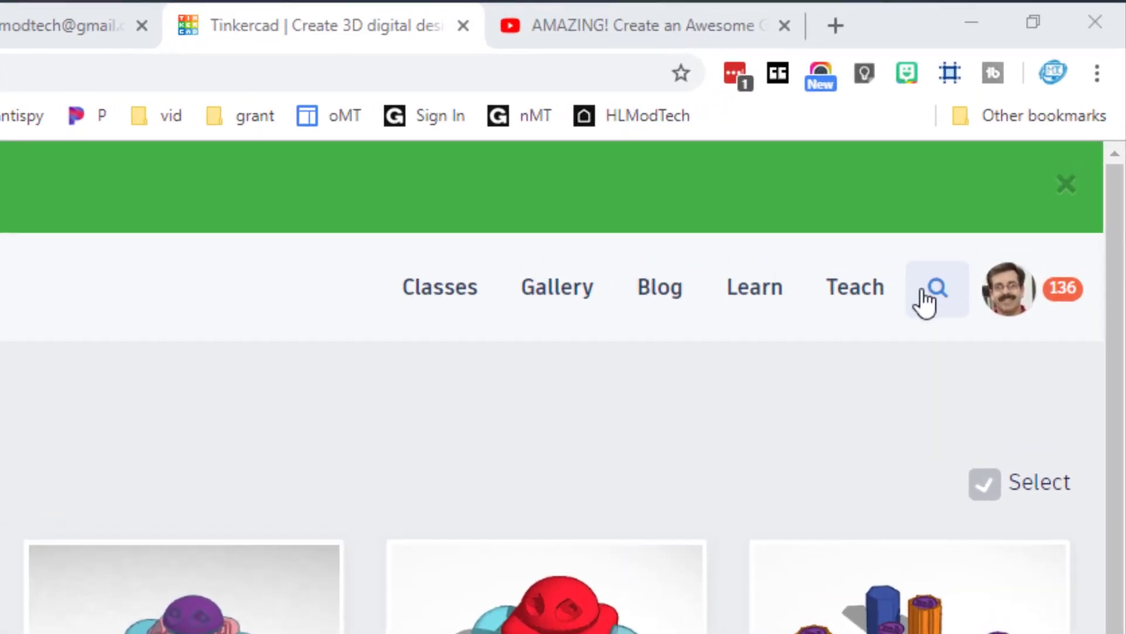
# Search the 3D design gallery for 'glowforge bed pin'.
pyautogui.click(936, 288)
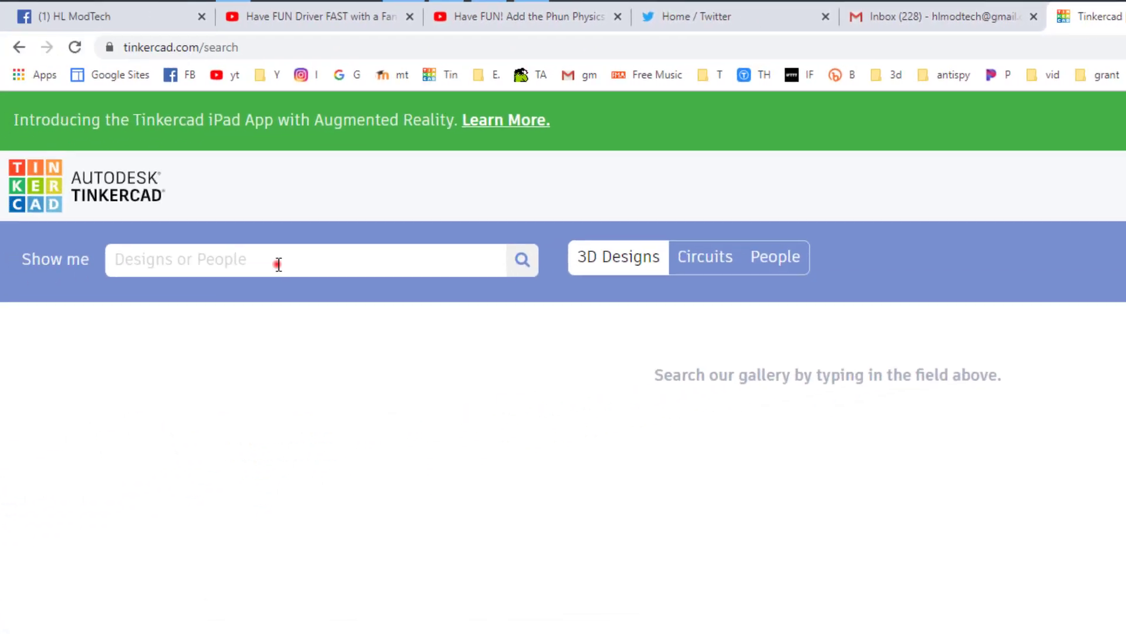
pyautogui.write('glowforge bed pin')
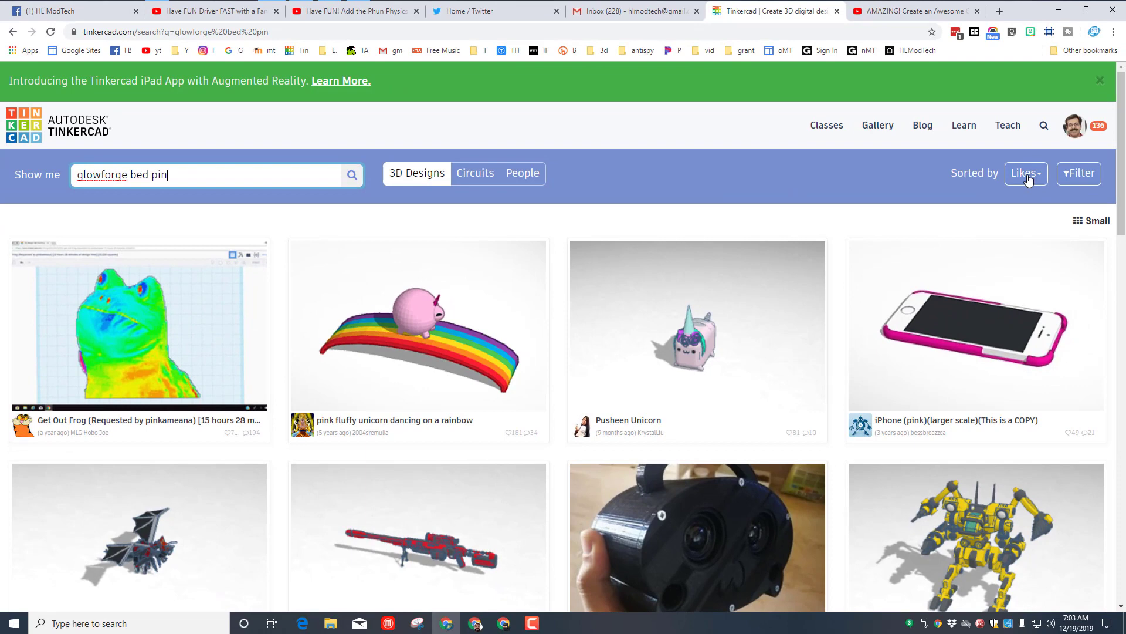
# Sort results by Latest and go to the glowforge bed pin design page.
pyautogui.click(1024, 174)
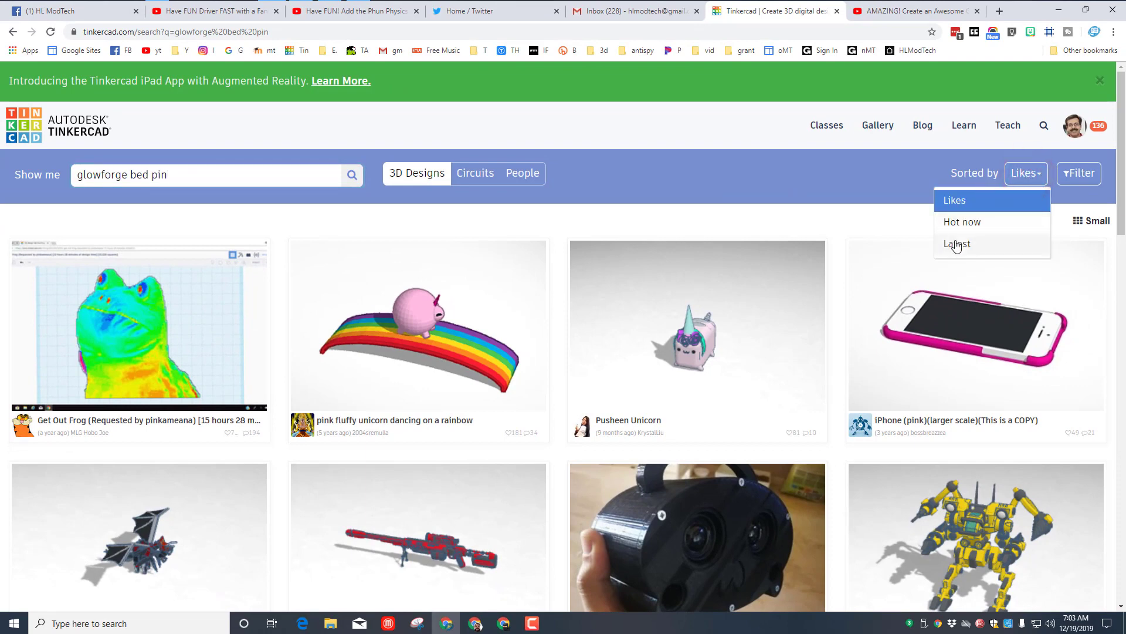
pyautogui.click(958, 244)
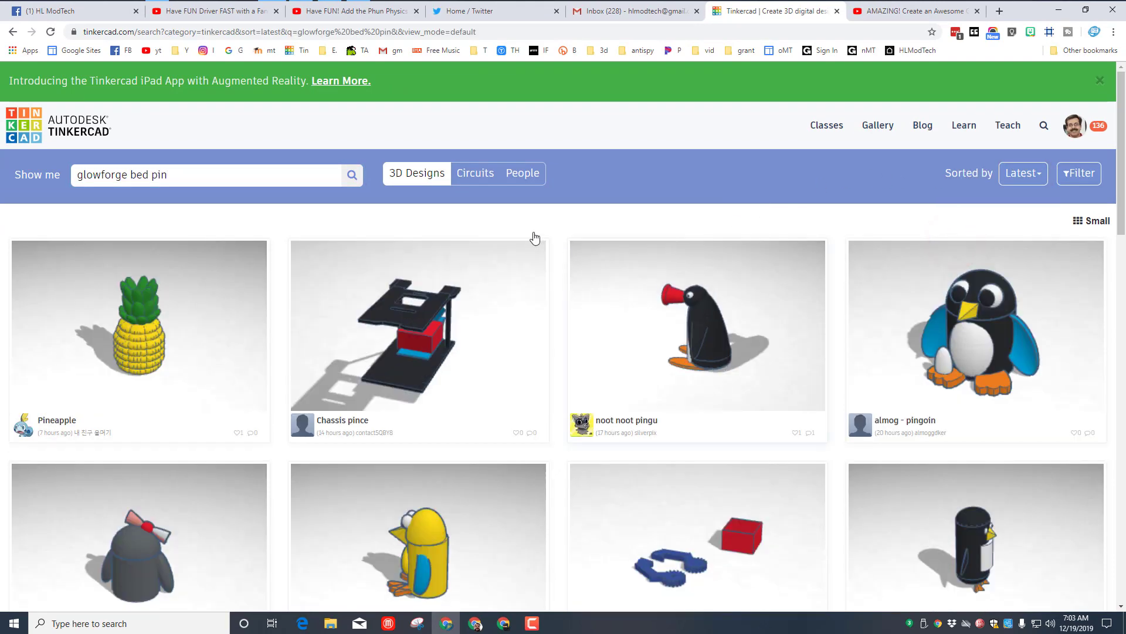
pyautogui.scroll(-3)
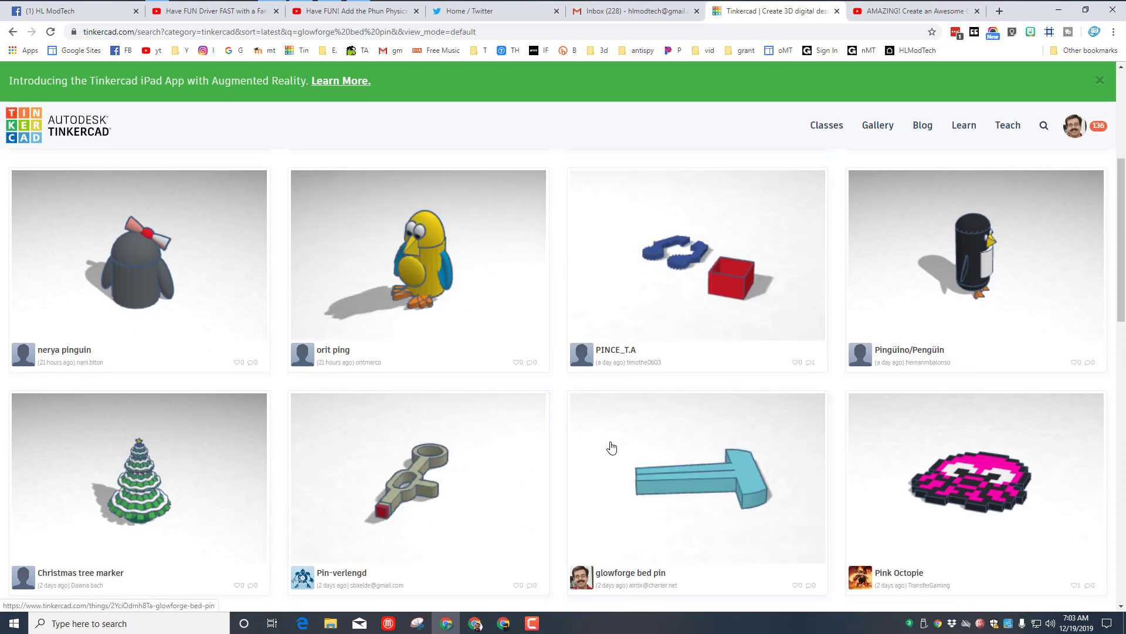
pyautogui.scroll(-3)
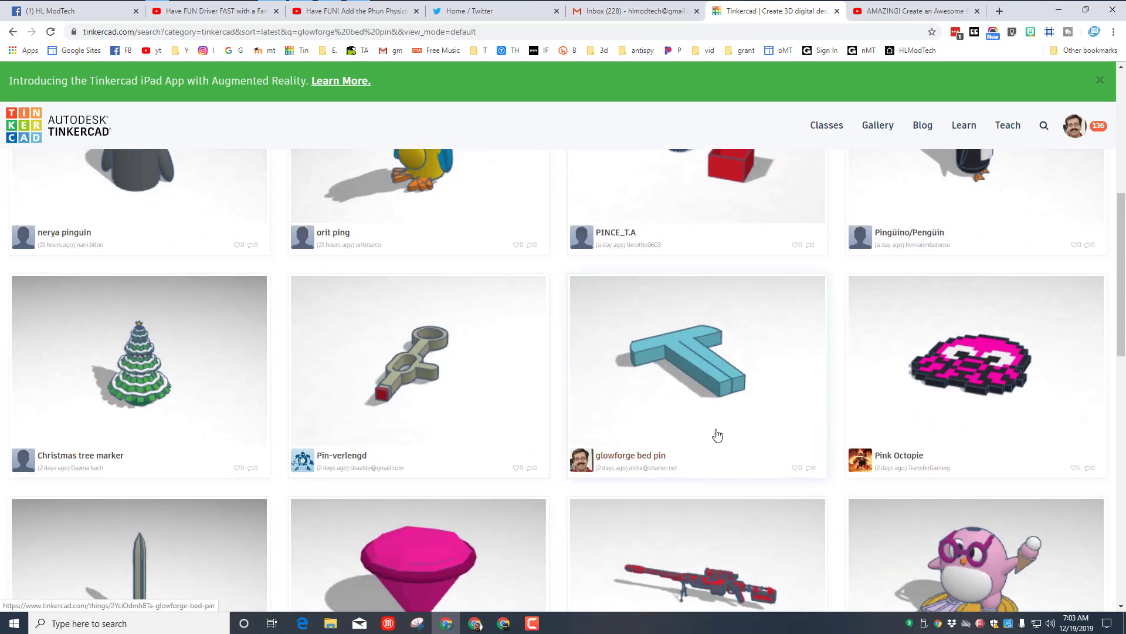
pyautogui.click(696, 352)
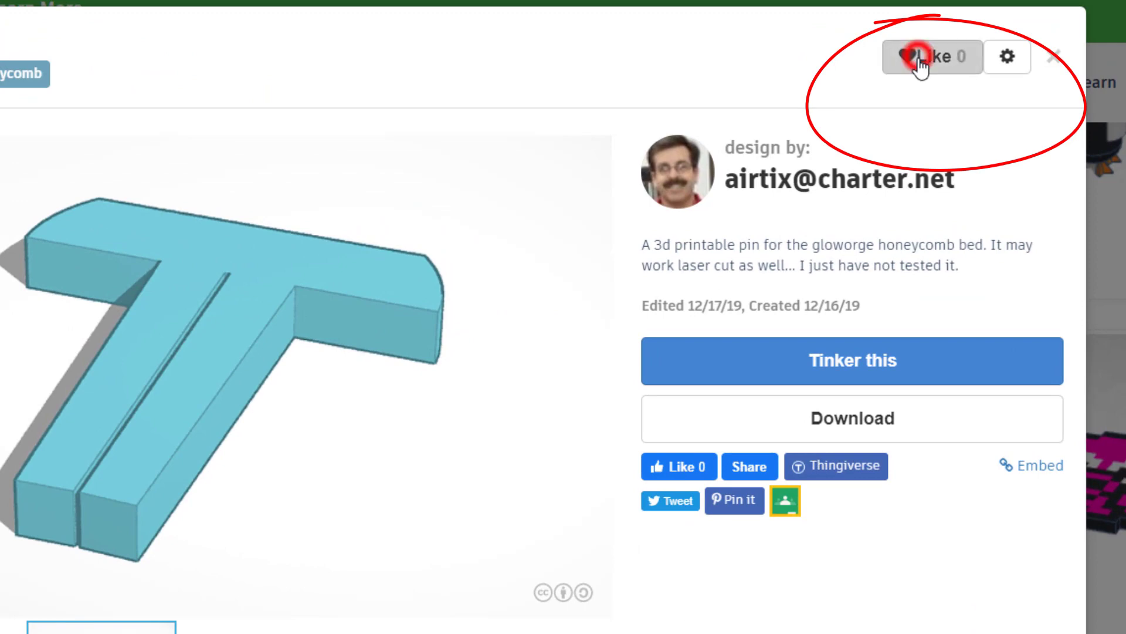
# Like the glowforge bed pin design and choose Tinker this.
pyautogui.click(909, 56)
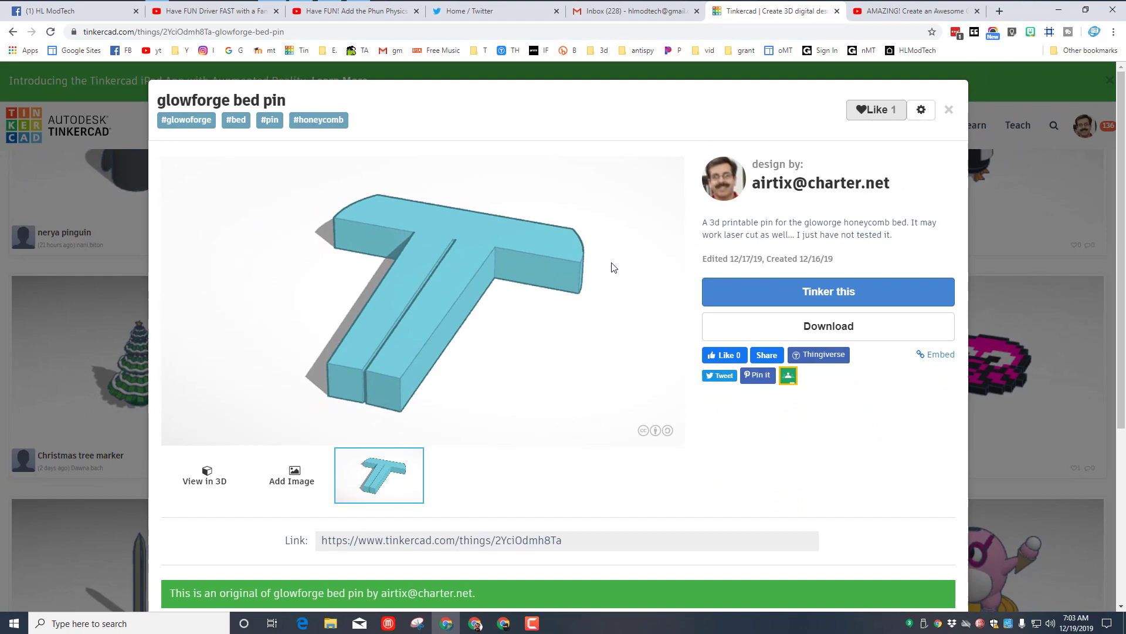
pyautogui.click(827, 293)
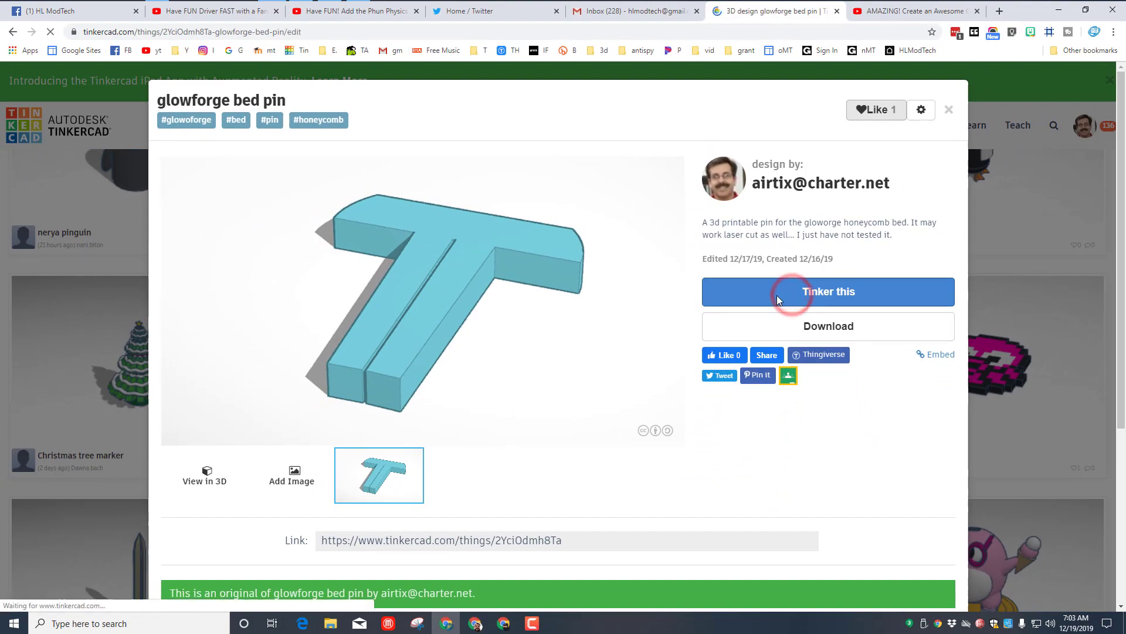
# Load the pin copy in the 3D editor and select the T-shaped pin.
pyautogui.click(827, 291)
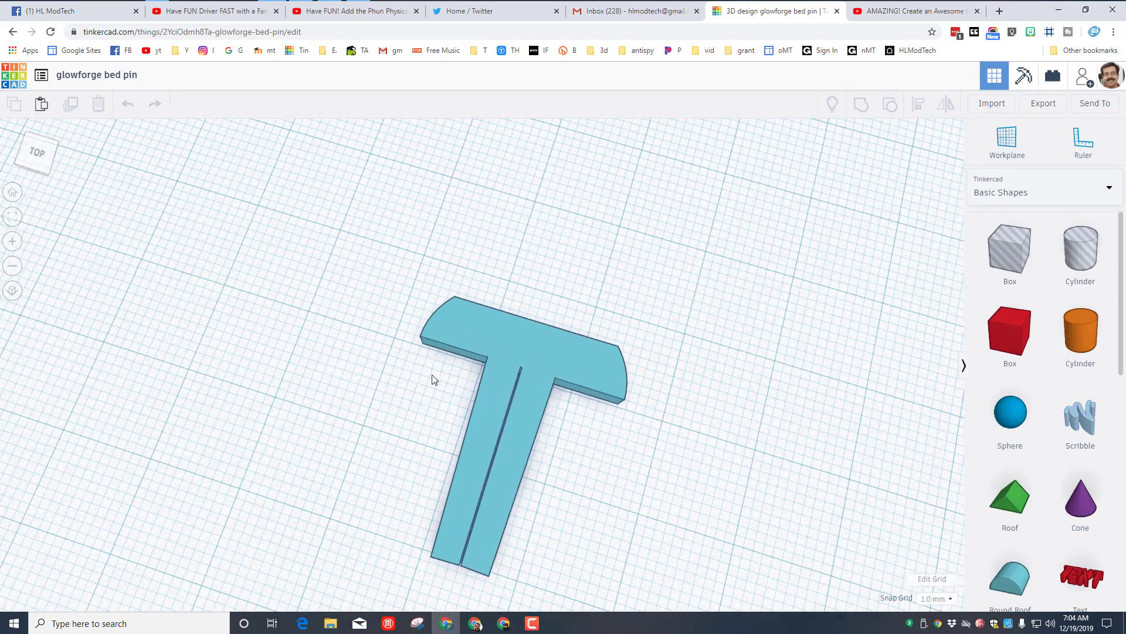
pyautogui.click(518, 345)
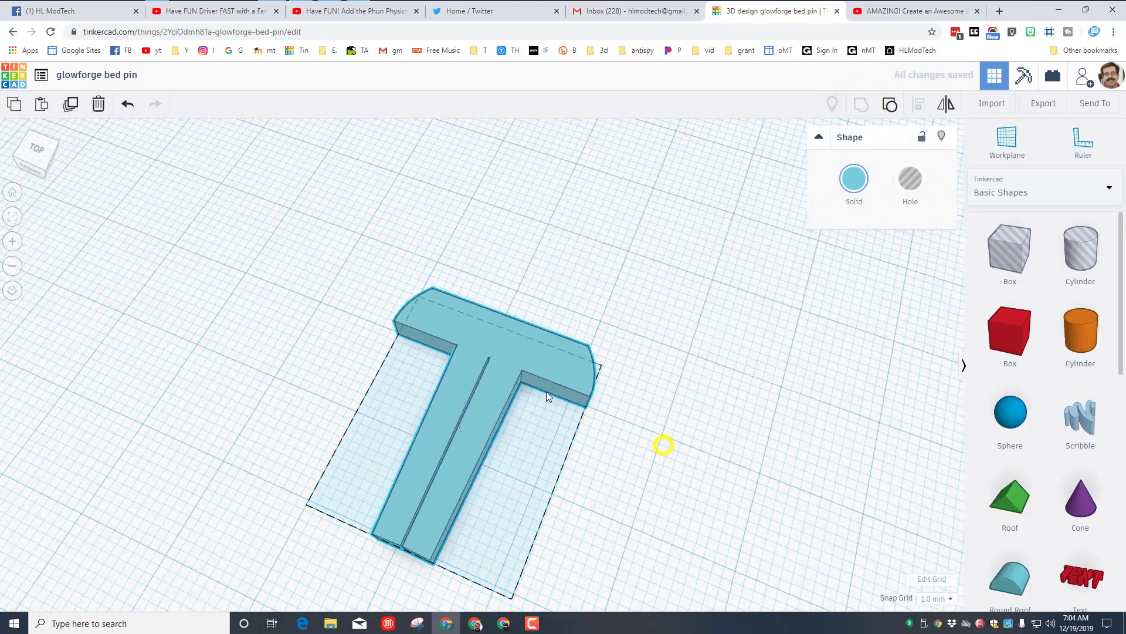
pyautogui.click(1042, 103)
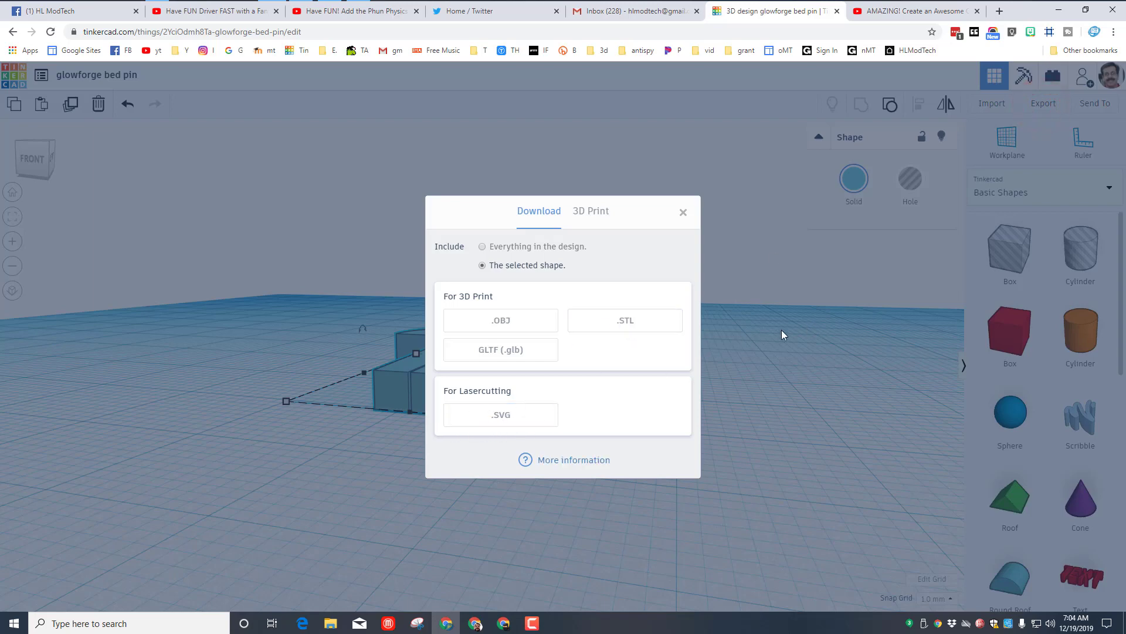
pyautogui.click(682, 213)
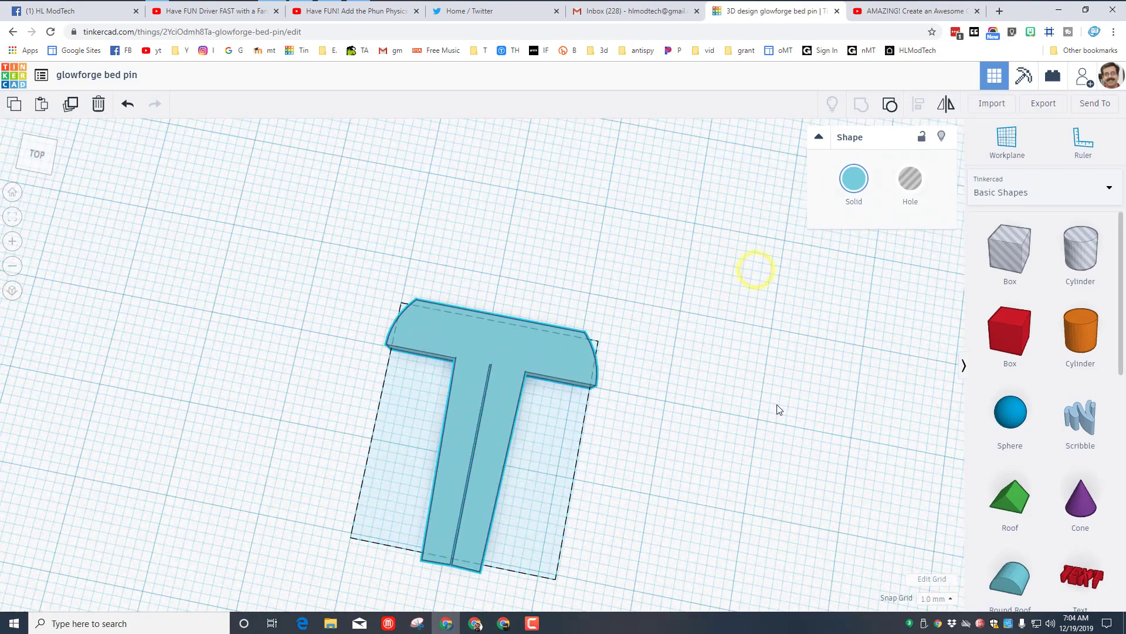
pyautogui.click(491, 431)
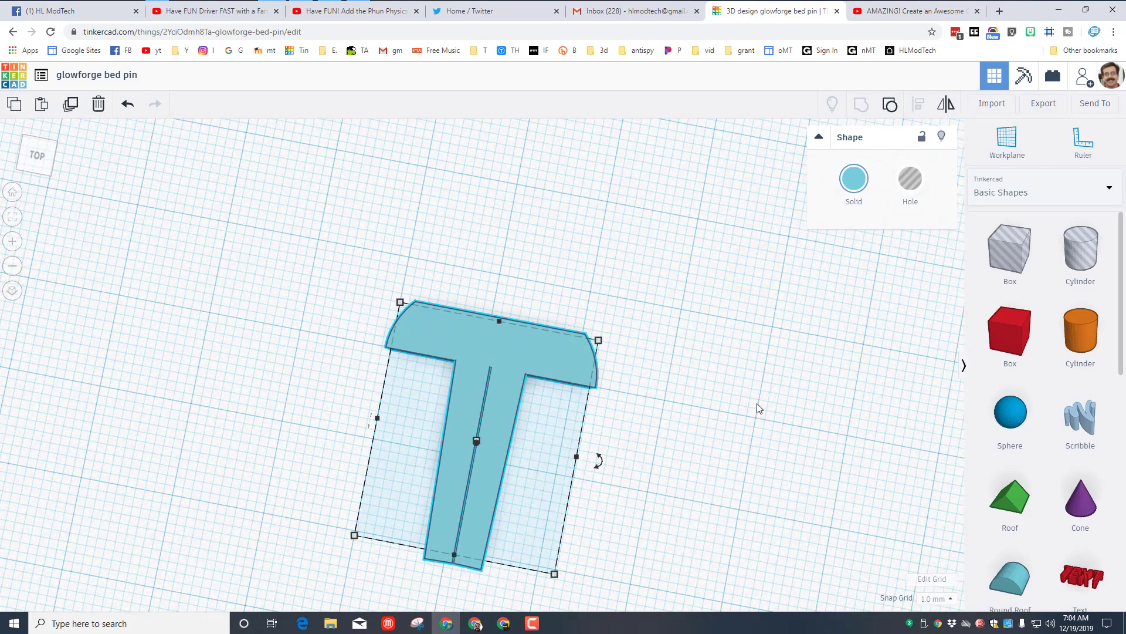